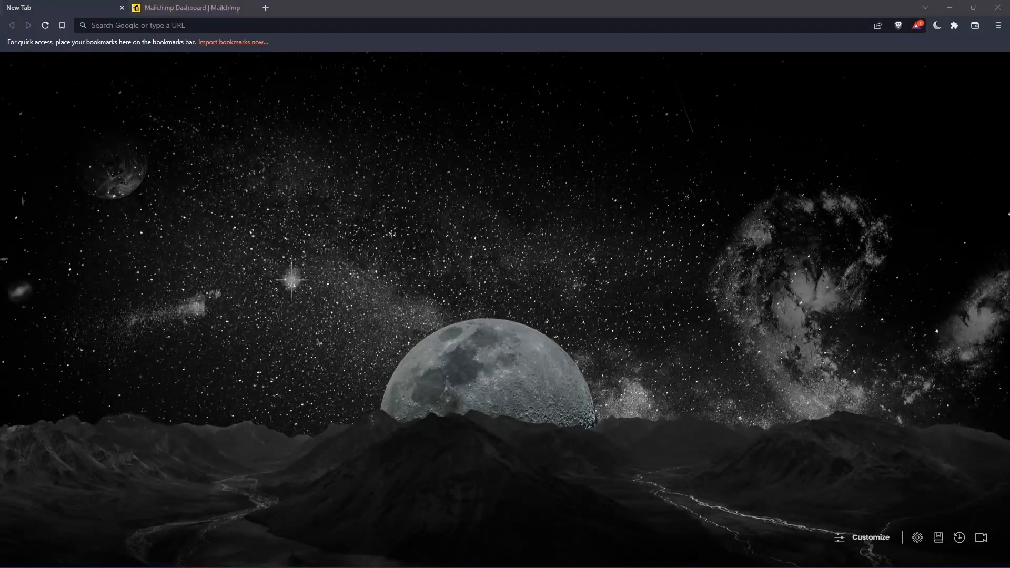
{"action": "mouse_move", "coordinate": [406, 234]}
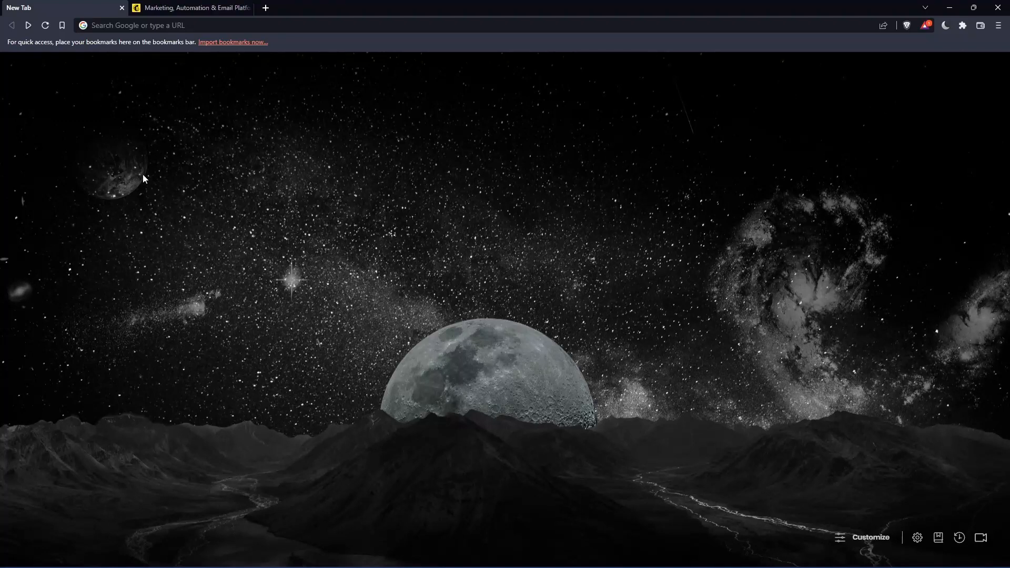
{"action": "mouse_move", "coordinate": [469, 265]}
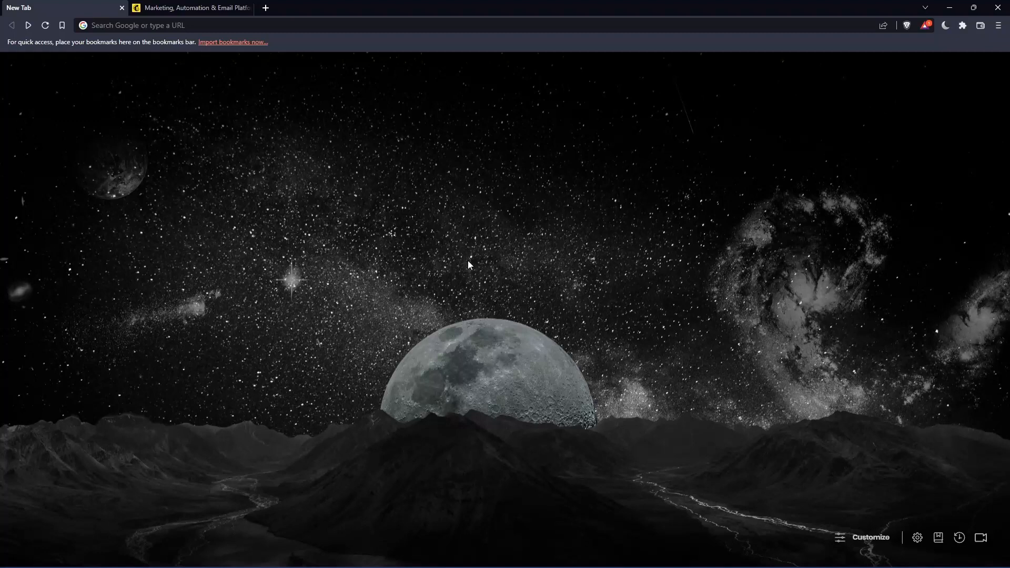
{"action": "mouse_move", "coordinate": [327, 301]}
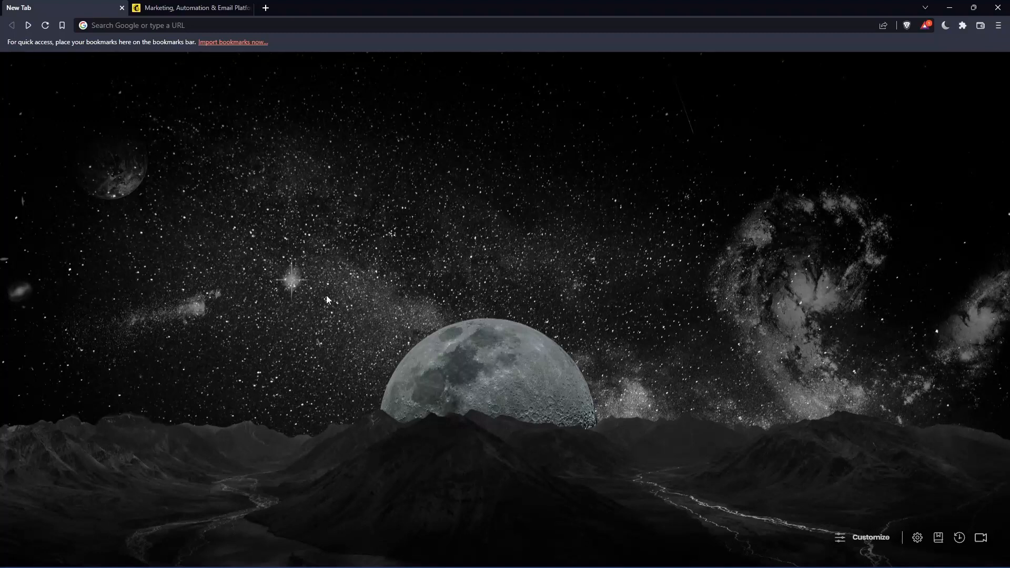
Load mailchimp.com in the browser to reach the Mailchimp homepage
{"action": "left_click", "coordinate": [229, 25]}
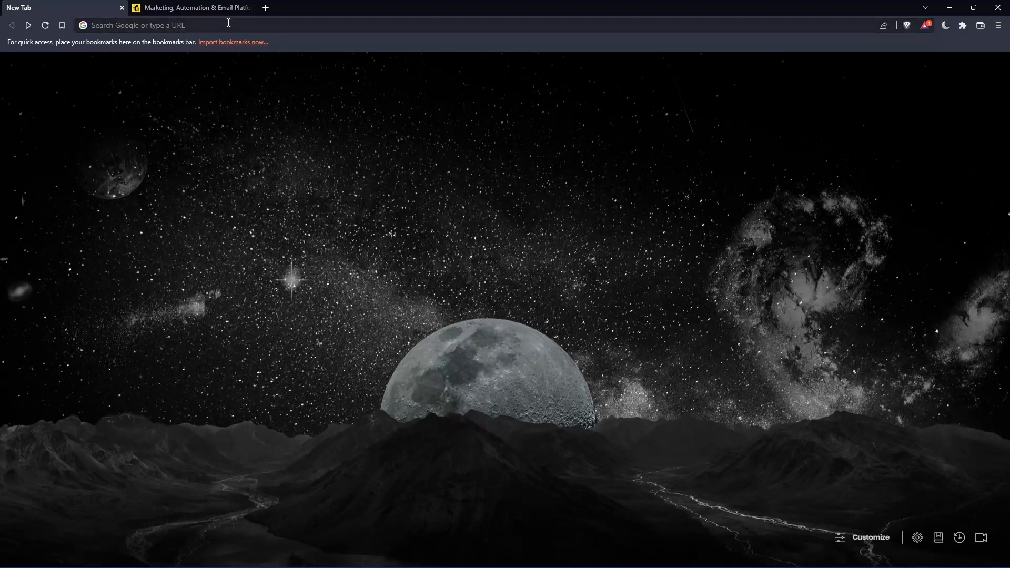
{"action": "left_click", "coordinate": [213, 25]}
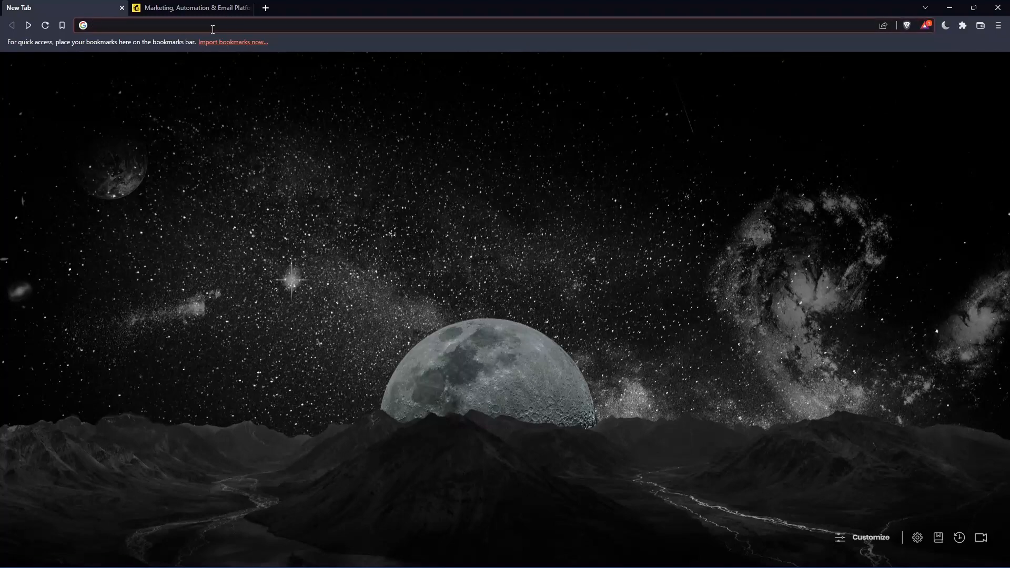
{"action": "type", "text": "mailchimp.com"}
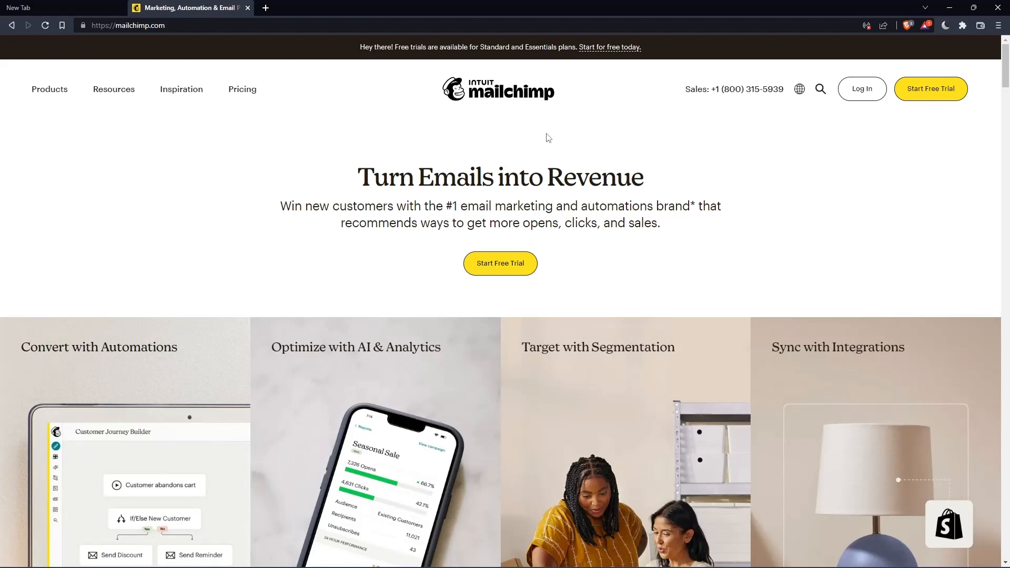
{"action": "mouse_move", "coordinate": [802, 152]}
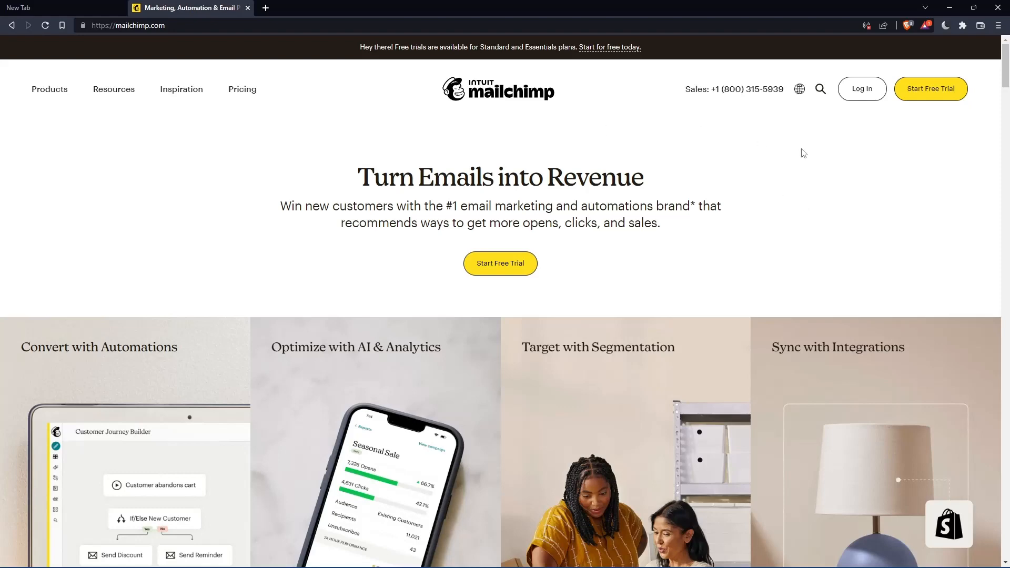
Go to Mailchimp's Log In page from the homepage header
{"action": "left_click", "coordinate": [861, 89]}
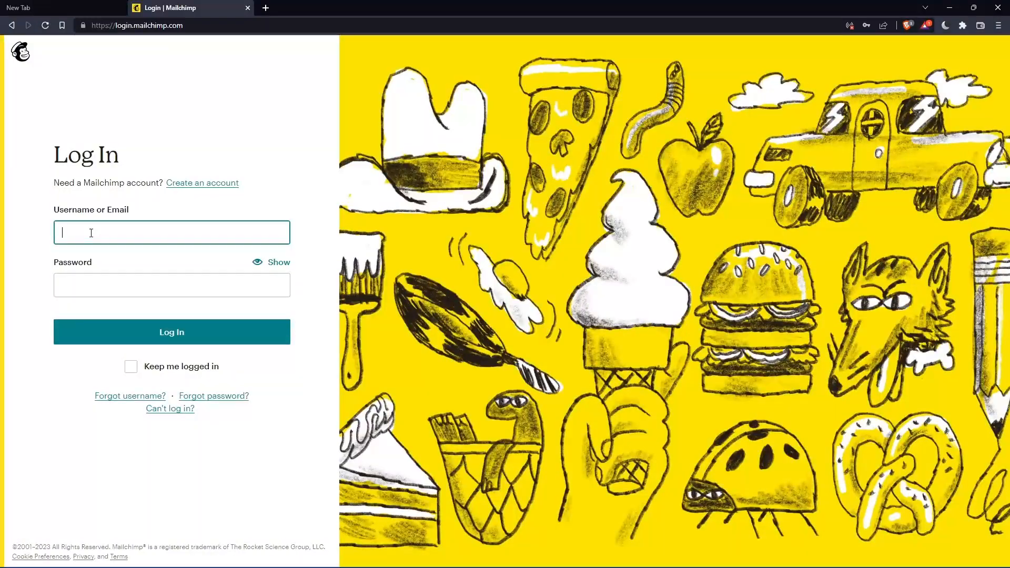
{"action": "mouse_move", "coordinate": [124, 378]}
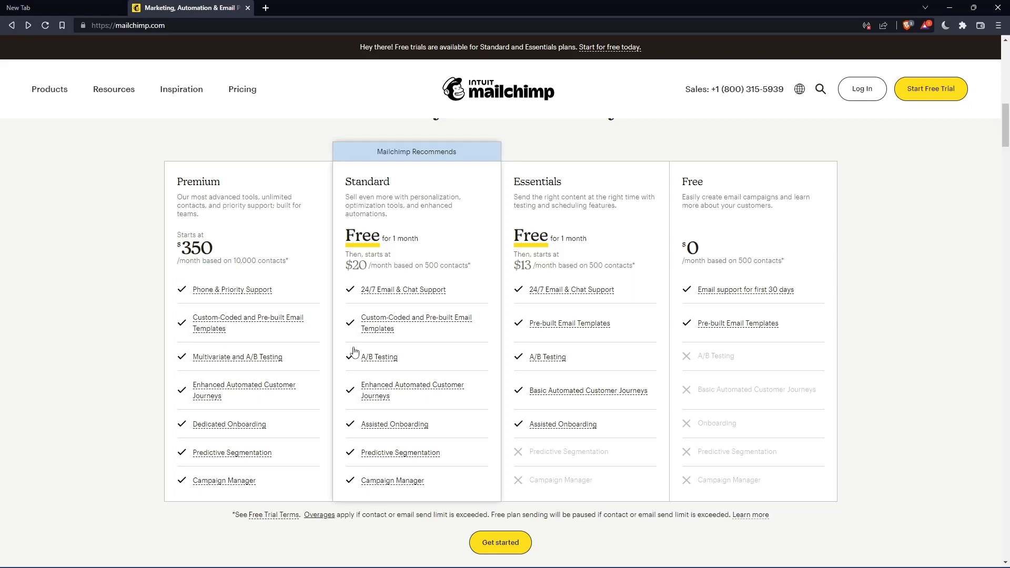
{"action": "mouse_move", "coordinate": [769, 318]}
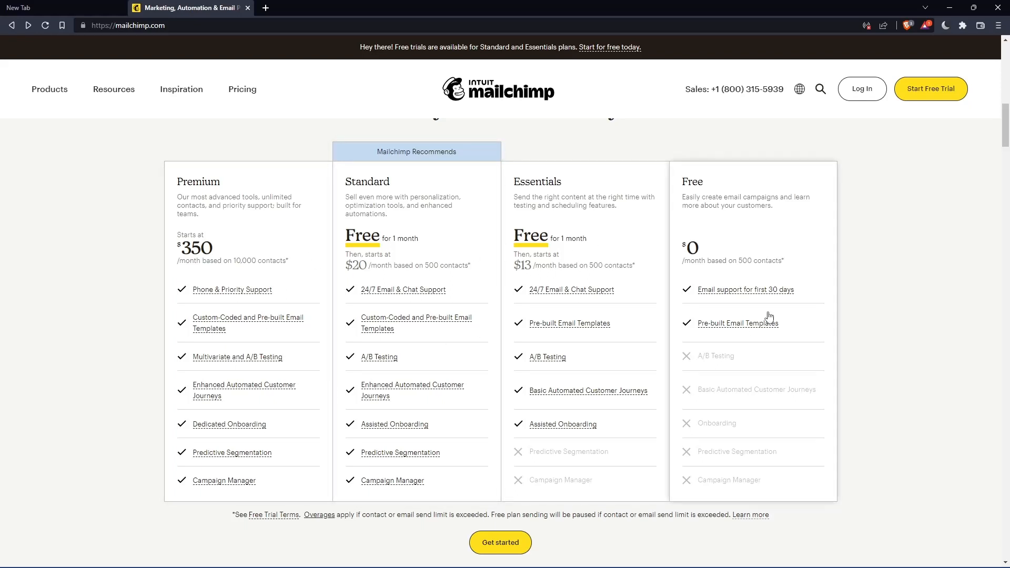
{"action": "mouse_move", "coordinate": [712, 305]}
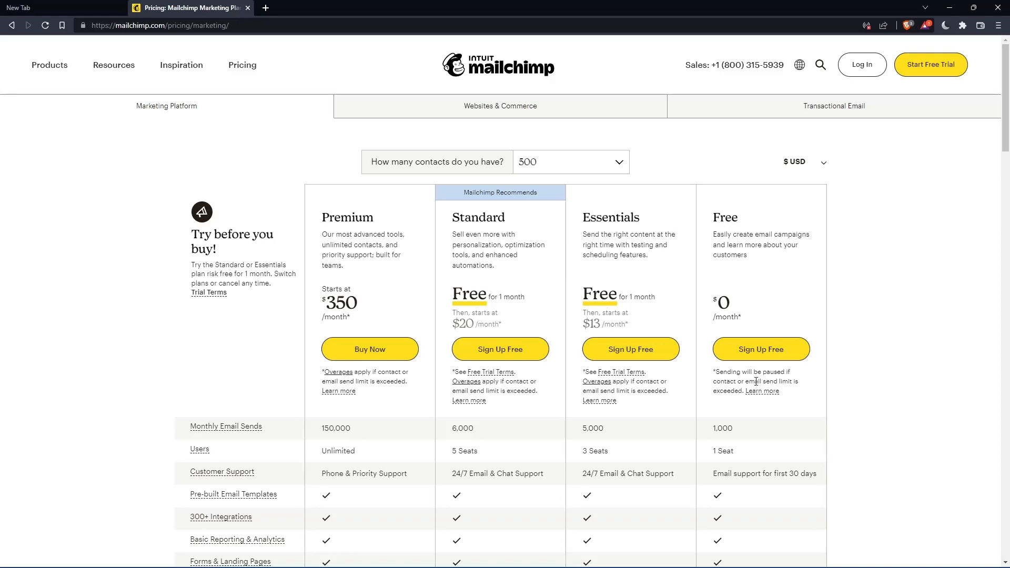
Start the Free plan signup and begin filling in the sign-up form
{"action": "left_click", "coordinate": [760, 348]}
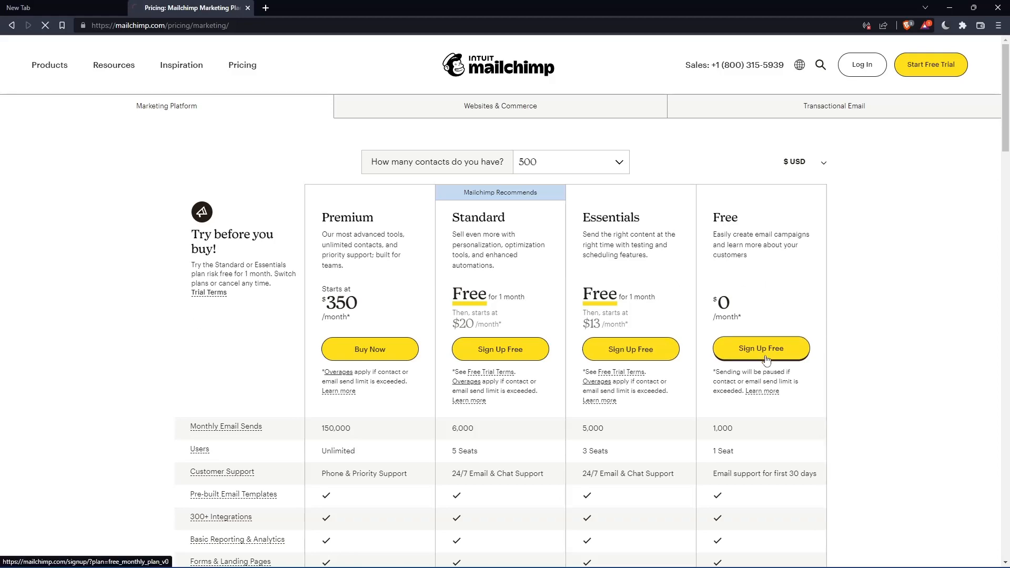
{"action": "left_click", "coordinate": [761, 348]}
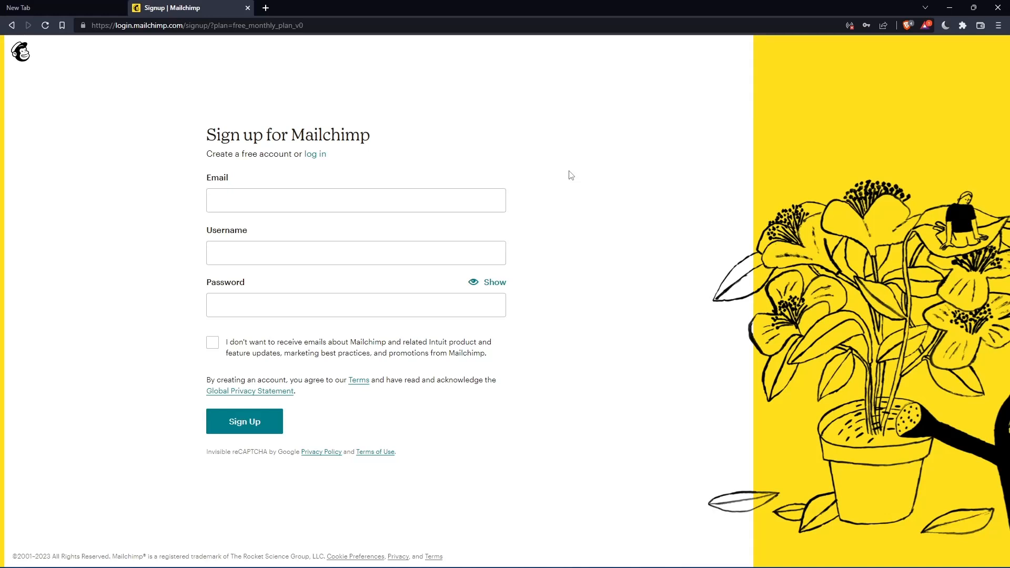
{"action": "left_click", "coordinate": [245, 420]}
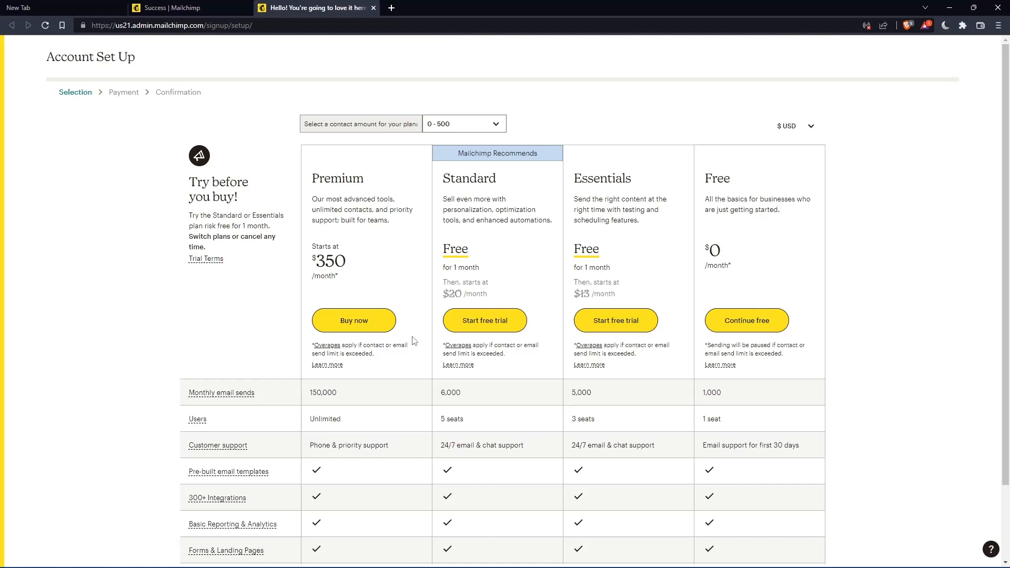
{"action": "mouse_move", "coordinate": [559, 204]}
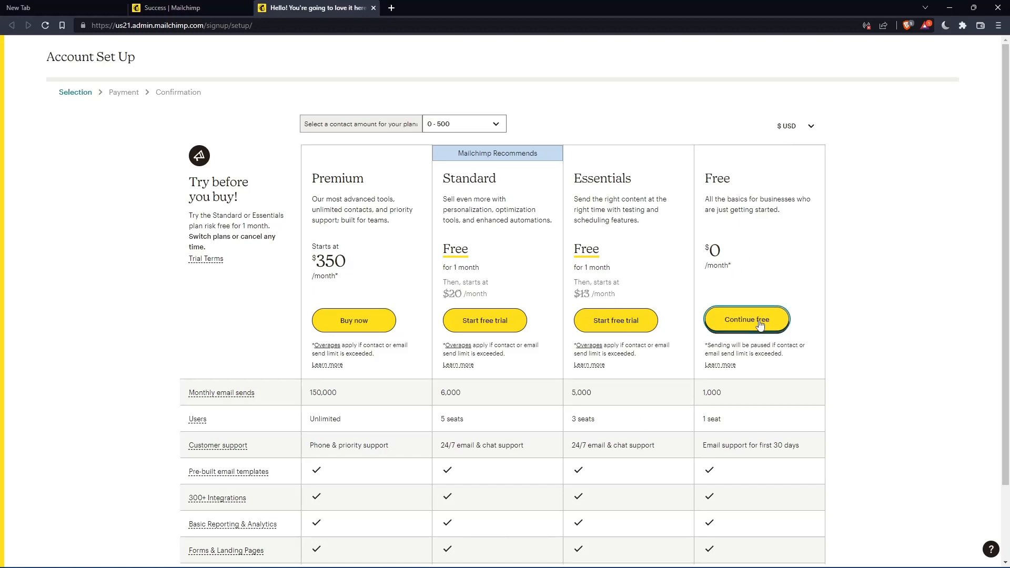
Continue with the Free plan, enter name details (mromix01) and fill the business address
{"action": "left_click", "coordinate": [747, 320]}
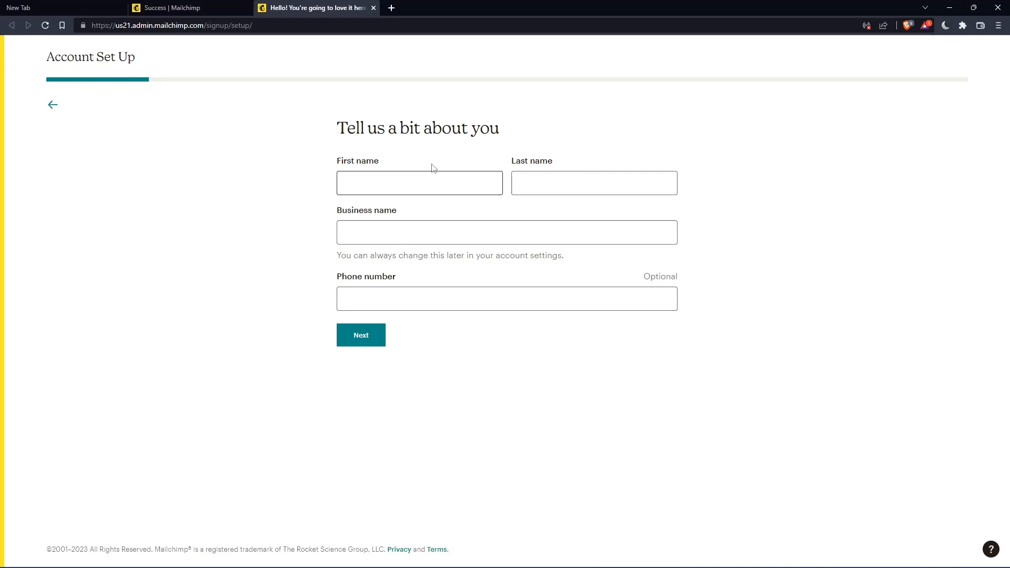
{"action": "left_click", "coordinate": [419, 183]}
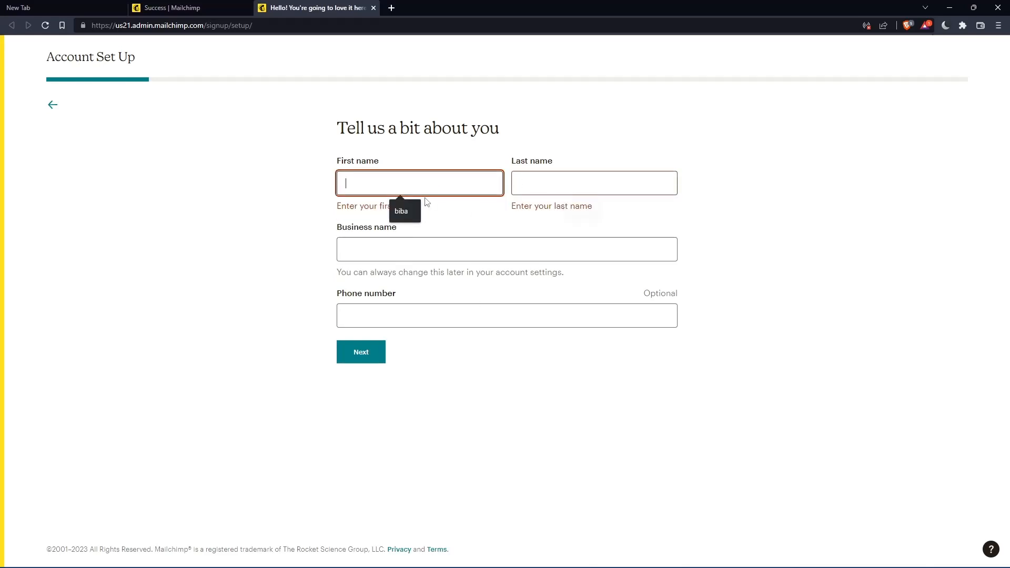
{"action": "left_click", "coordinate": [594, 183]}
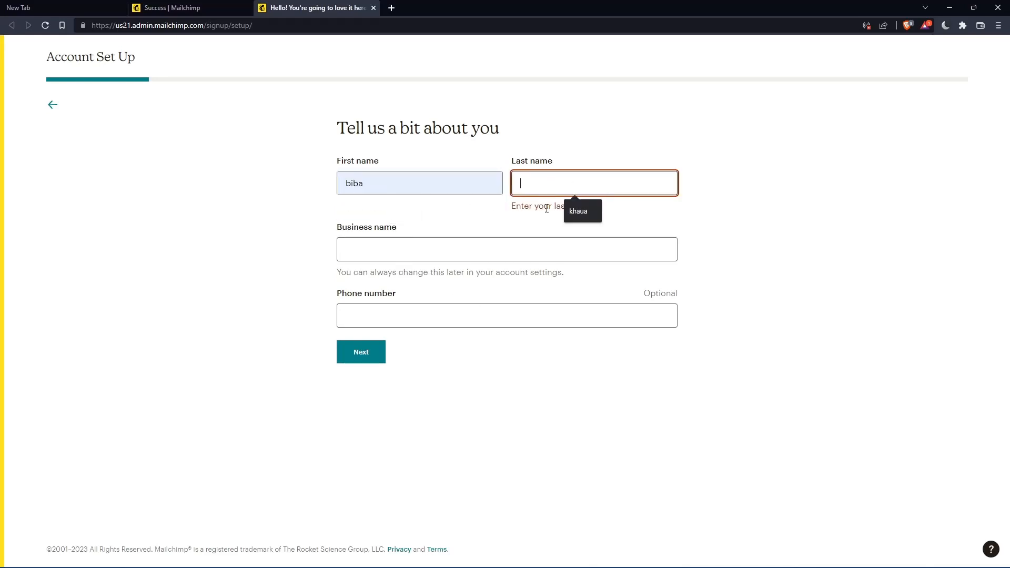
{"action": "type", "text": "mromix01"}
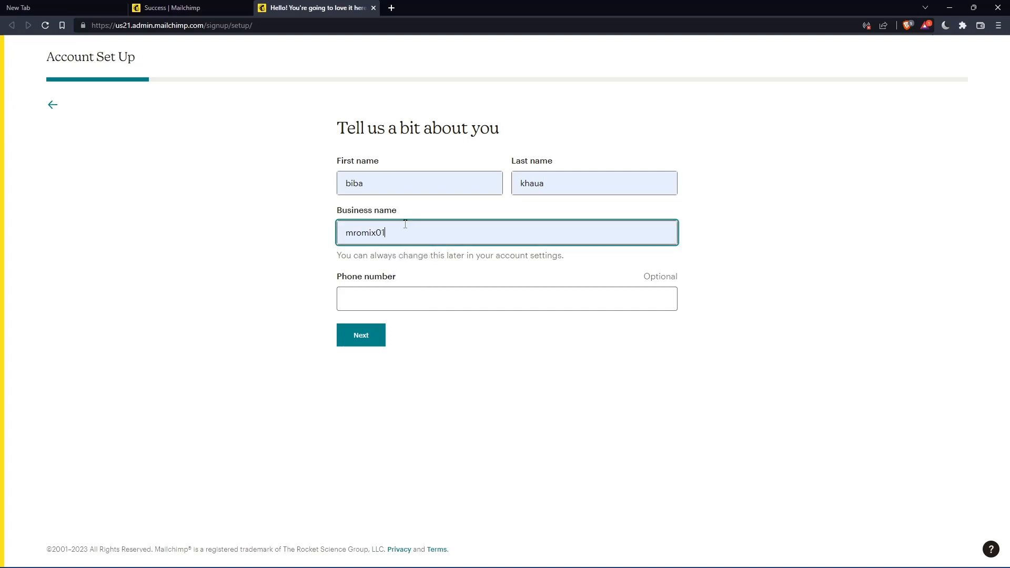
{"action": "key", "text": "Backspace"}
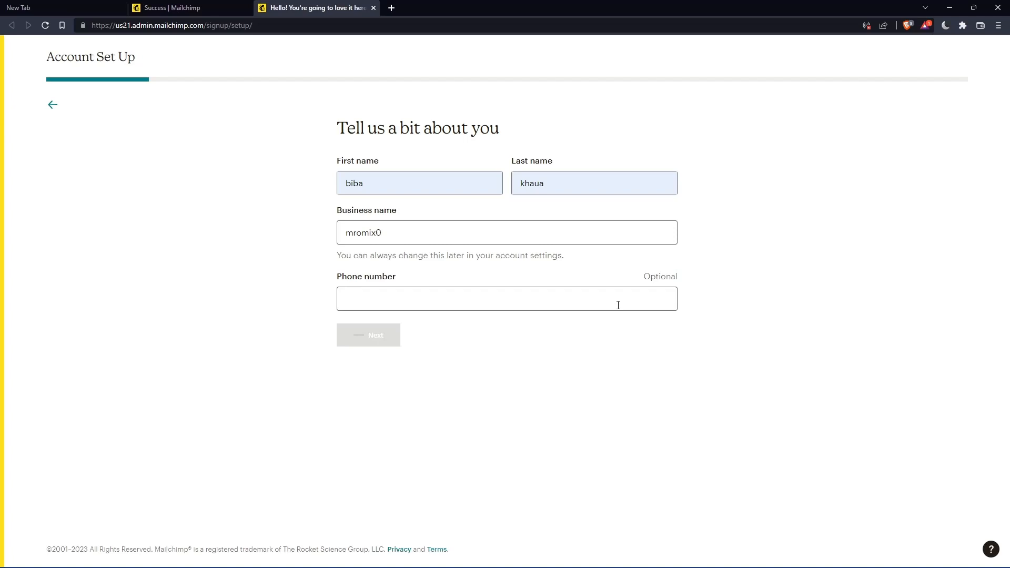
{"action": "left_click", "coordinate": [368, 335]}
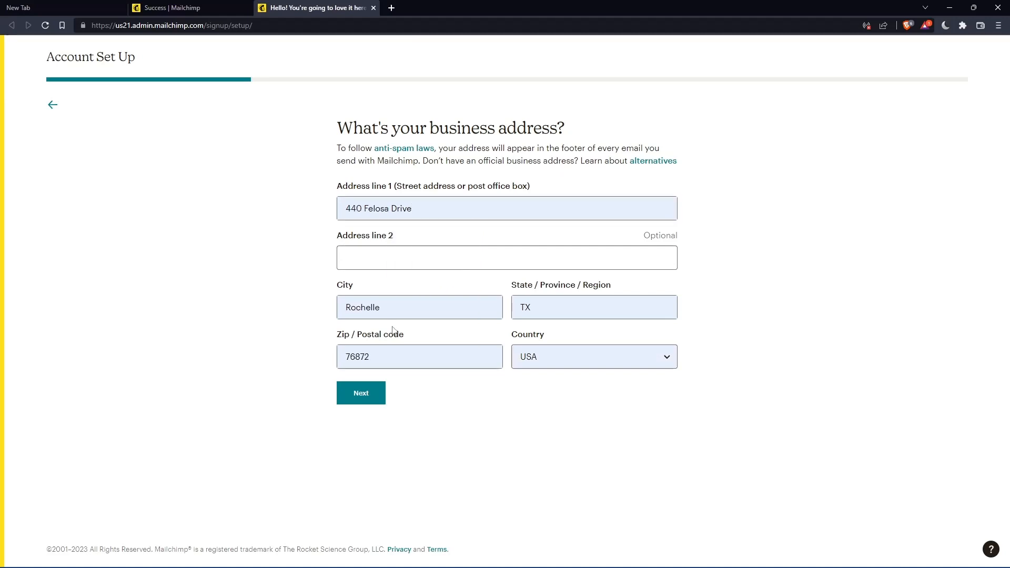
Submit the address, choose 'I'm just checking things out', skip subscriber count and finish setup
{"action": "left_click", "coordinate": [361, 393]}
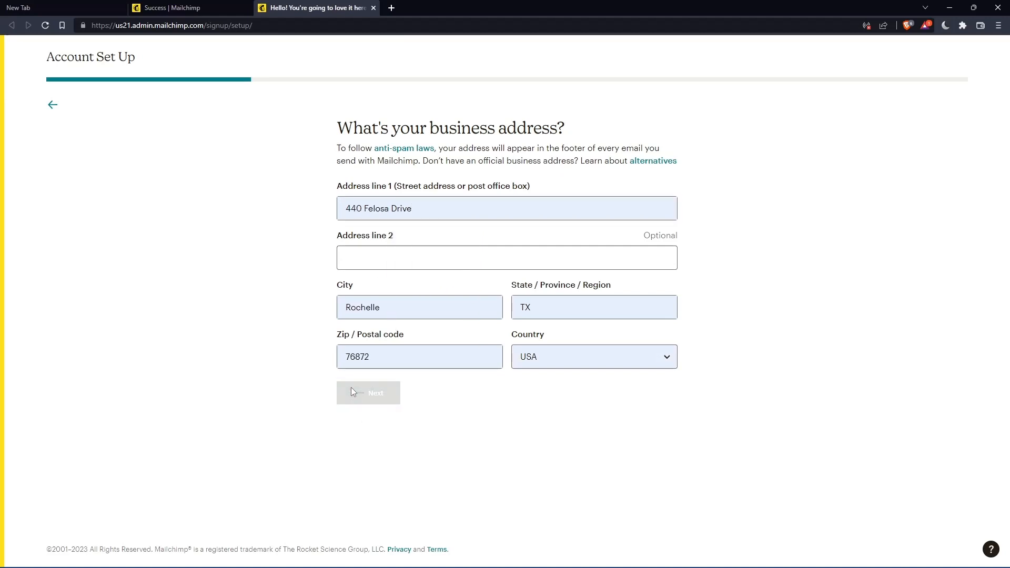
{"action": "left_click", "coordinate": [368, 394]}
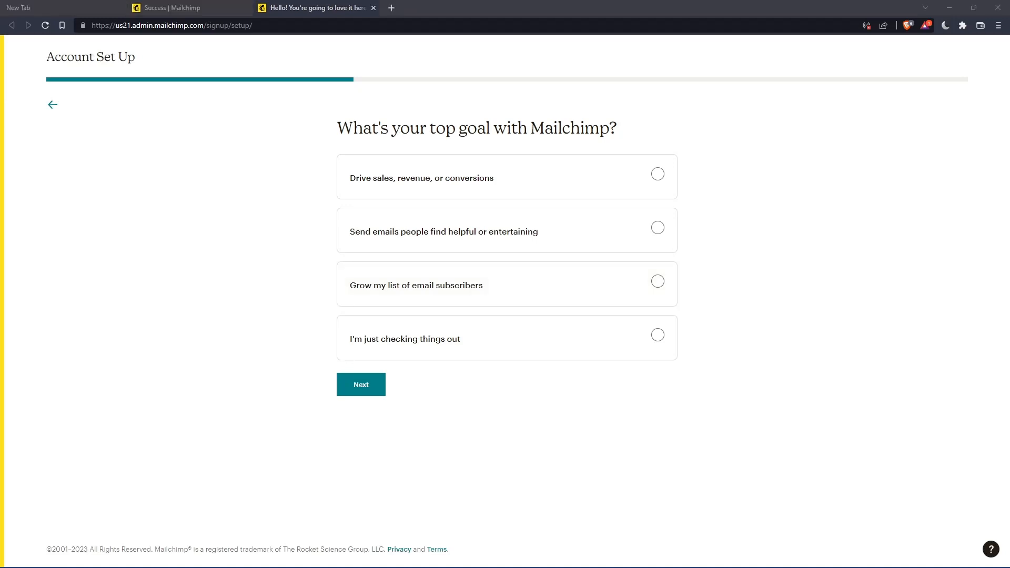
{"action": "left_click", "coordinate": [360, 384]}
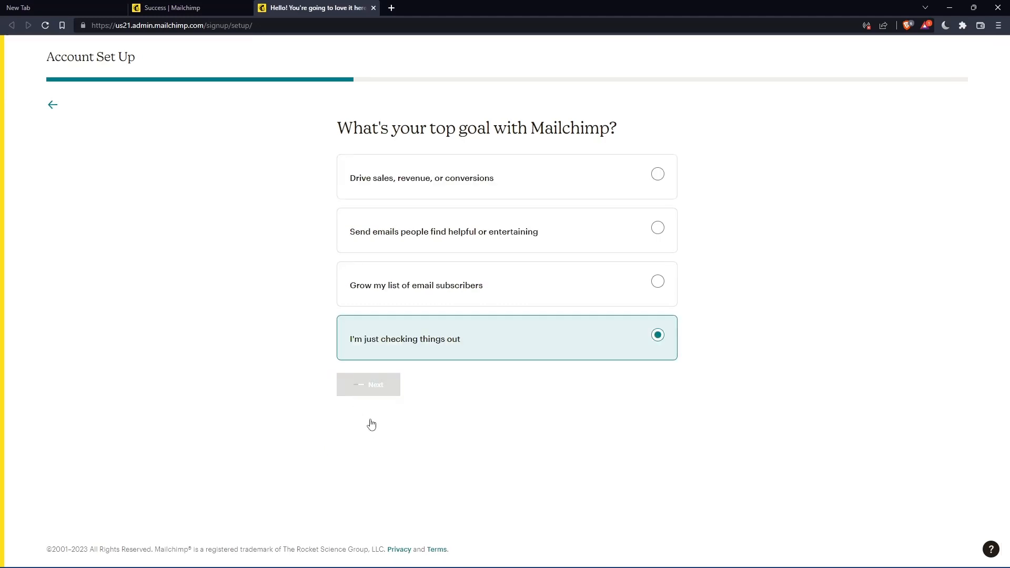
{"action": "left_click", "coordinate": [368, 385]}
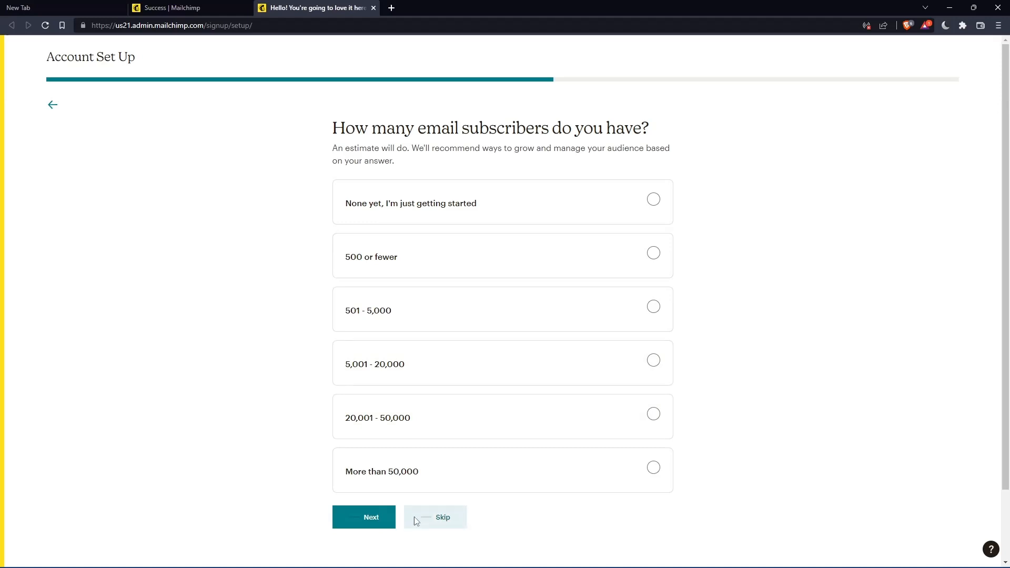
{"action": "left_click", "coordinate": [441, 516]}
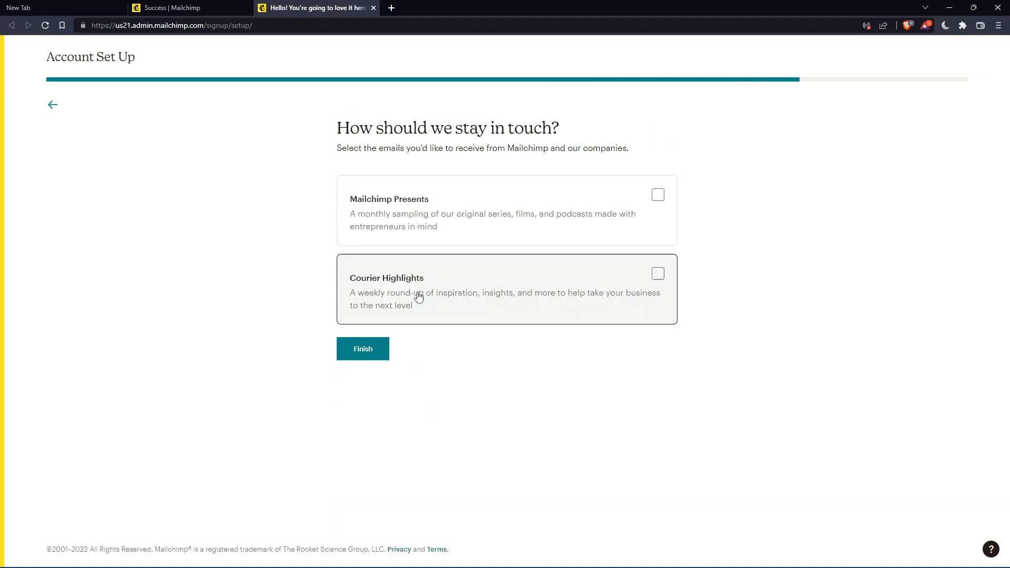
{"action": "left_click", "coordinate": [363, 348]}
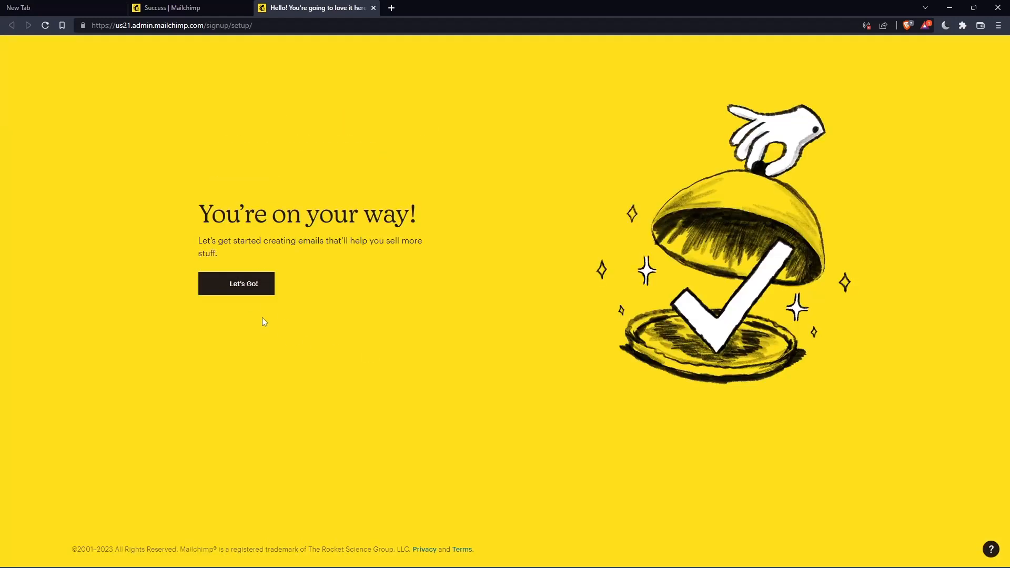
Leave the confirmation screen via Let's Go! to reach the Home dashboard
{"action": "left_click", "coordinate": [236, 284]}
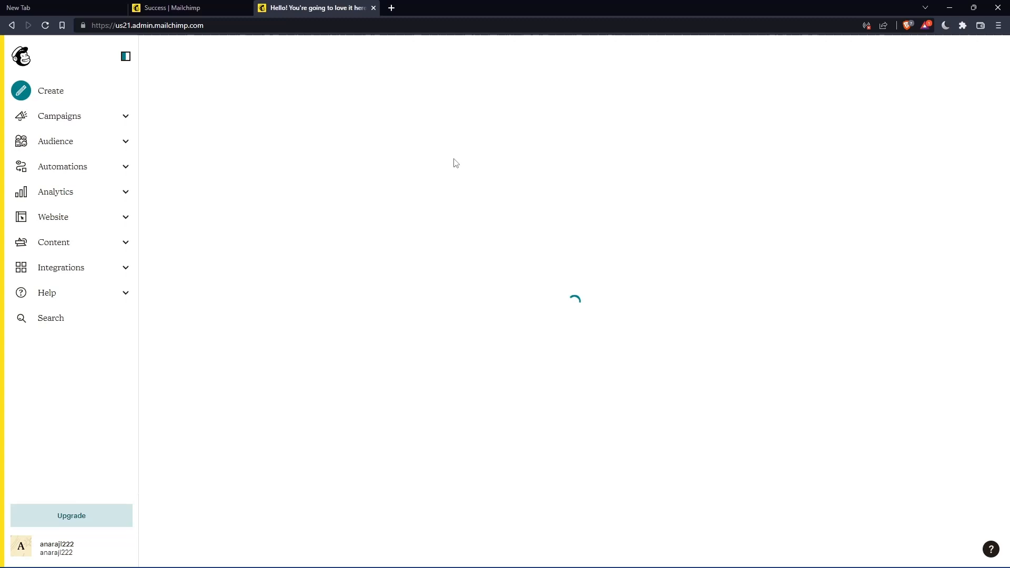
{"action": "mouse_move", "coordinate": [511, 173]}
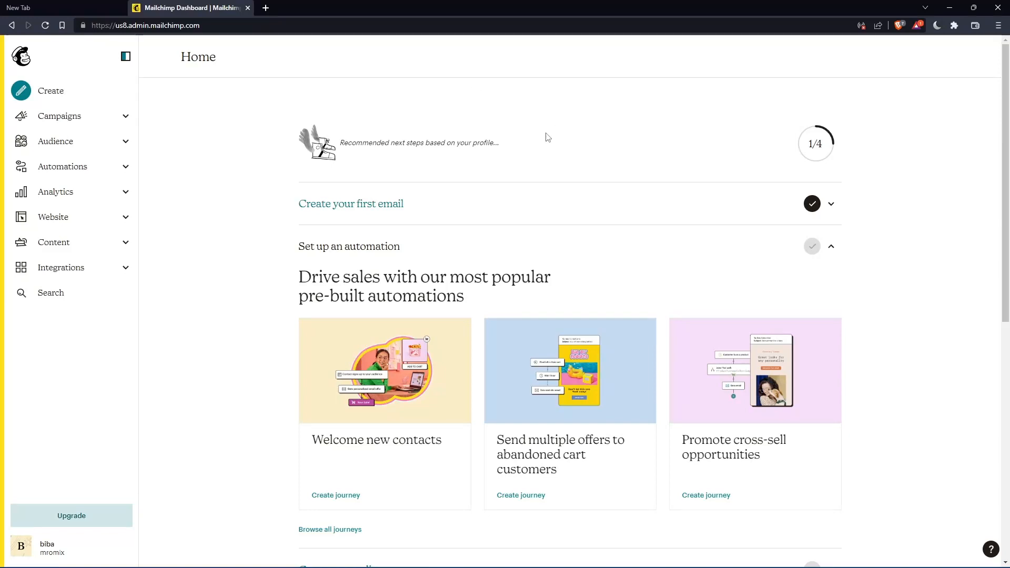
{"action": "mouse_move", "coordinate": [562, 134]}
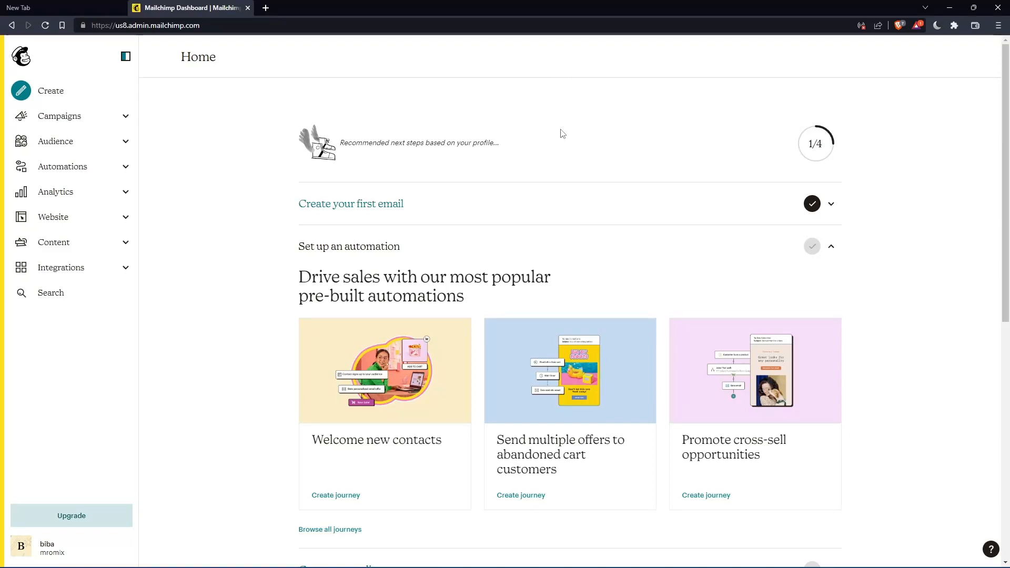
{"action": "mouse_move", "coordinate": [587, 131]}
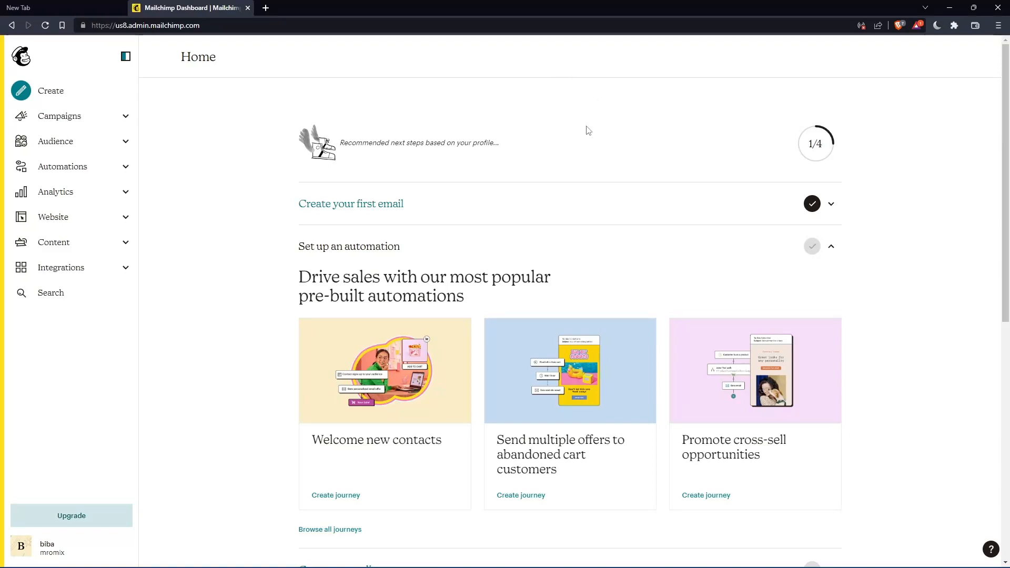
{"action": "mouse_move", "coordinate": [72, 309]}
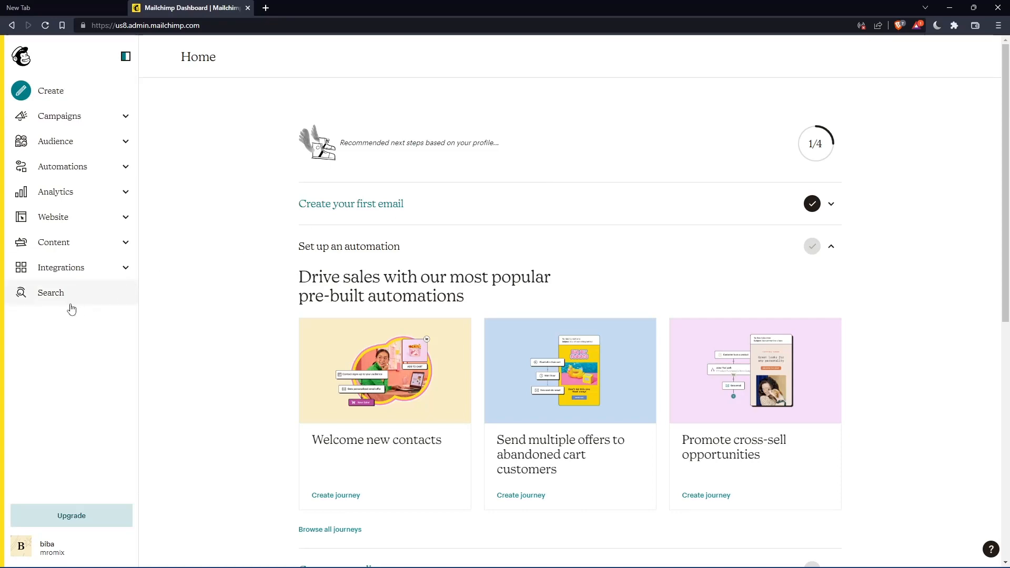
Search help for 'api', read About API Keys and follow its link to the API Keys section
{"action": "left_click", "coordinate": [50, 292]}
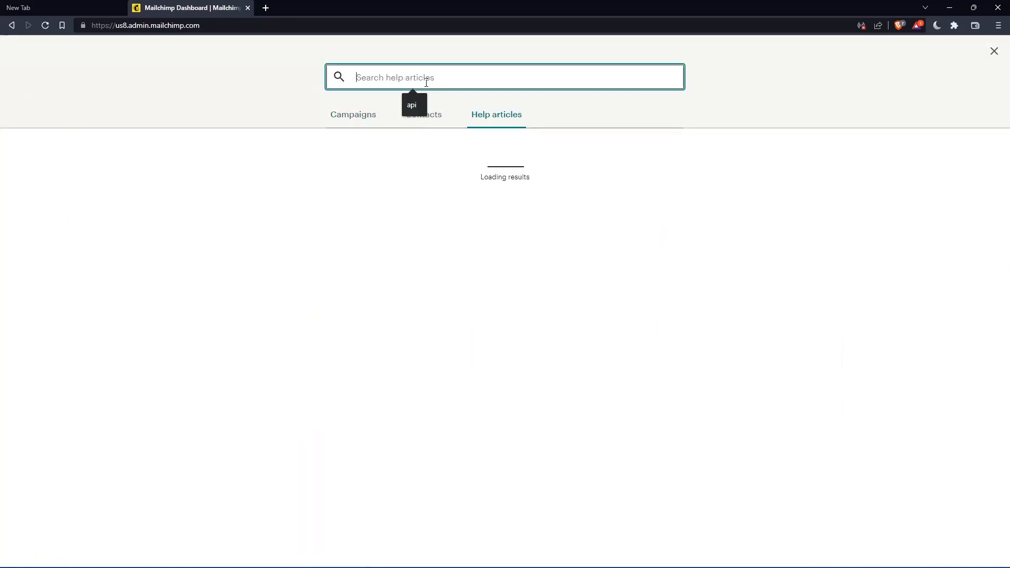
{"action": "type", "text": "api key"}
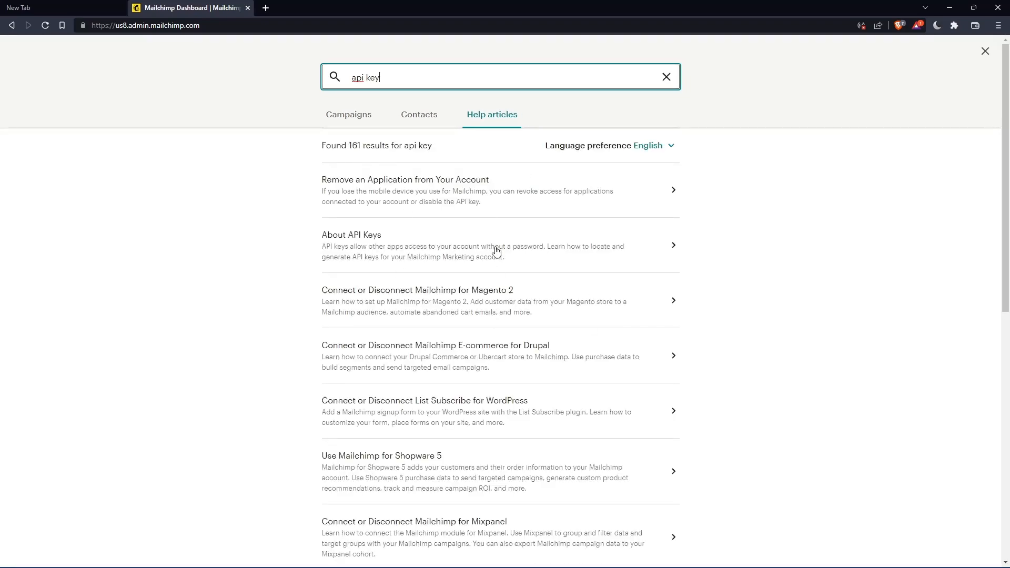
{"action": "left_click", "coordinate": [352, 234]}
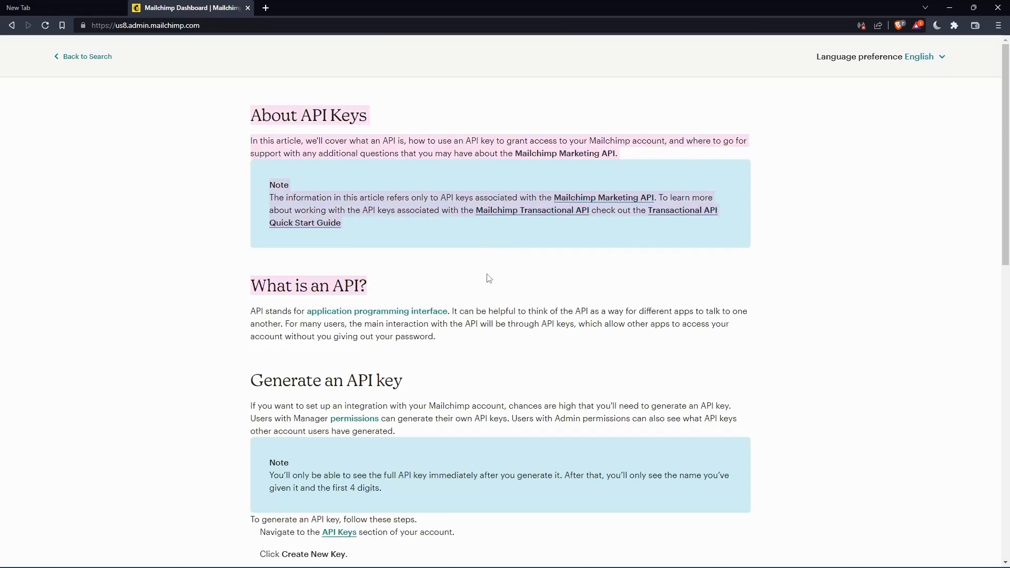
{"action": "scroll", "scroll_direction": "down", "scroll_amount": 3}
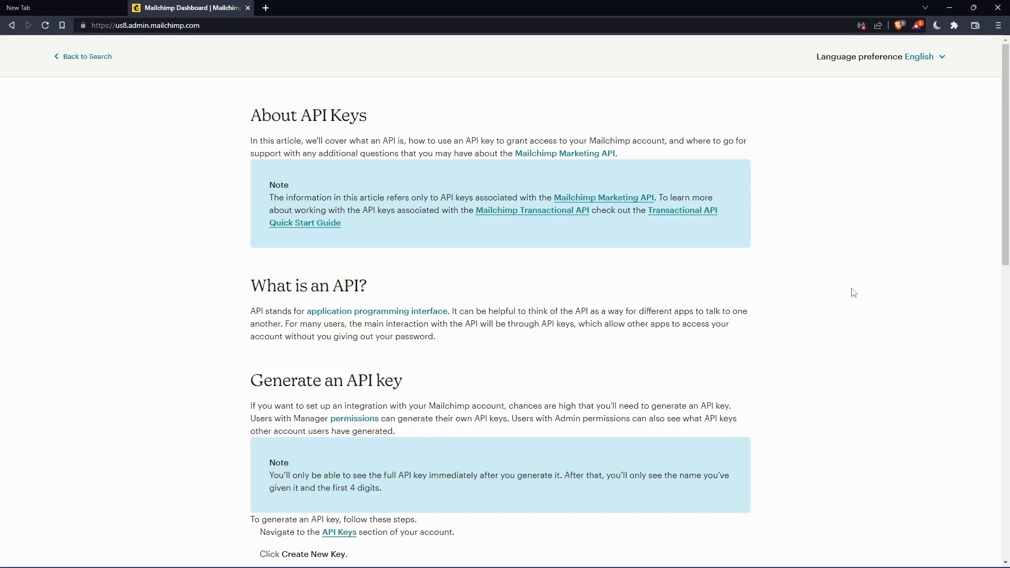
{"action": "scroll", "scroll_direction": "down", "scroll_amount": 3}
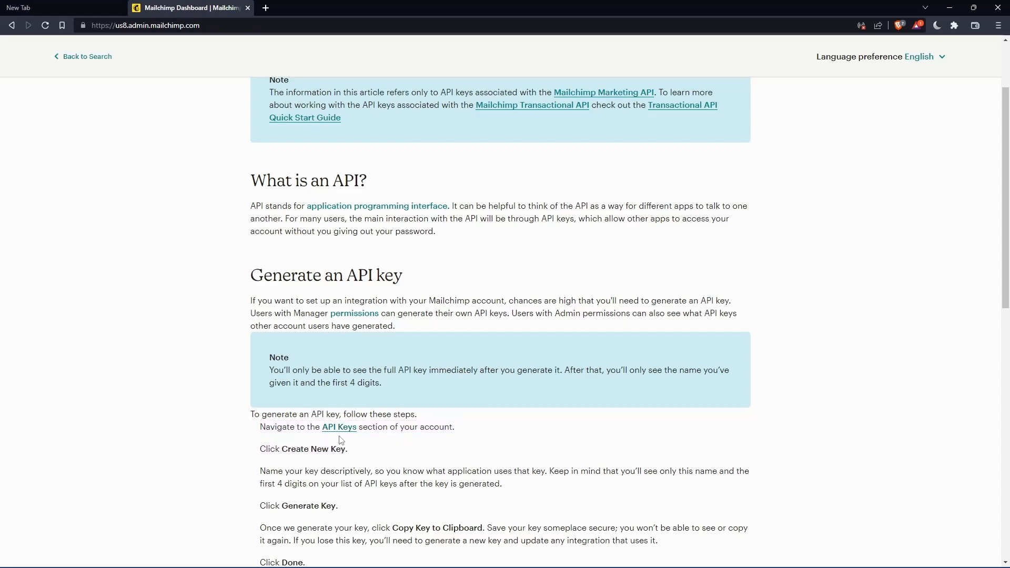
{"action": "left_click", "coordinate": [339, 427]}
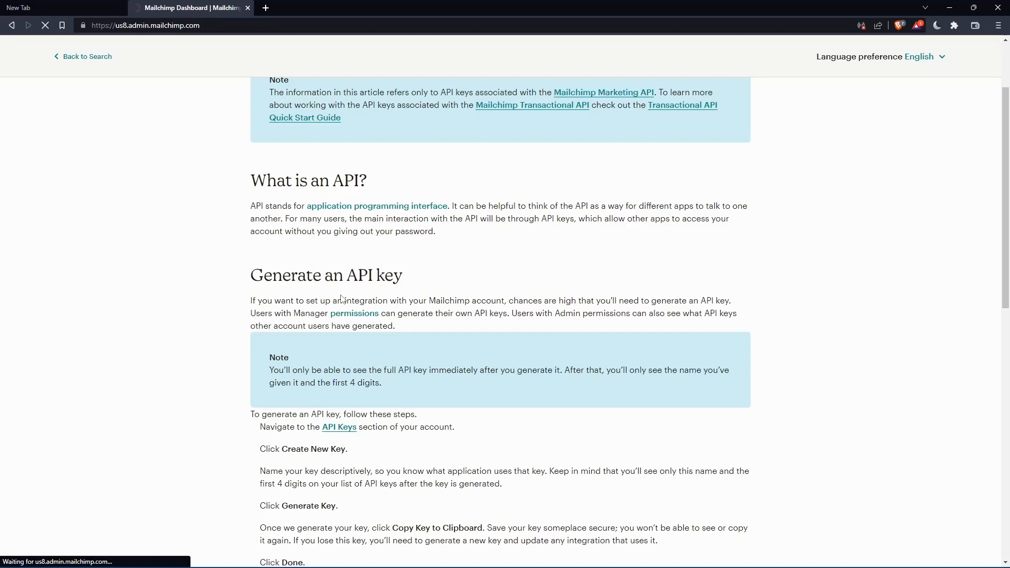
Reach the API keys page and bring up the Name New API Key form via Create A Key
{"action": "left_click", "coordinate": [339, 427]}
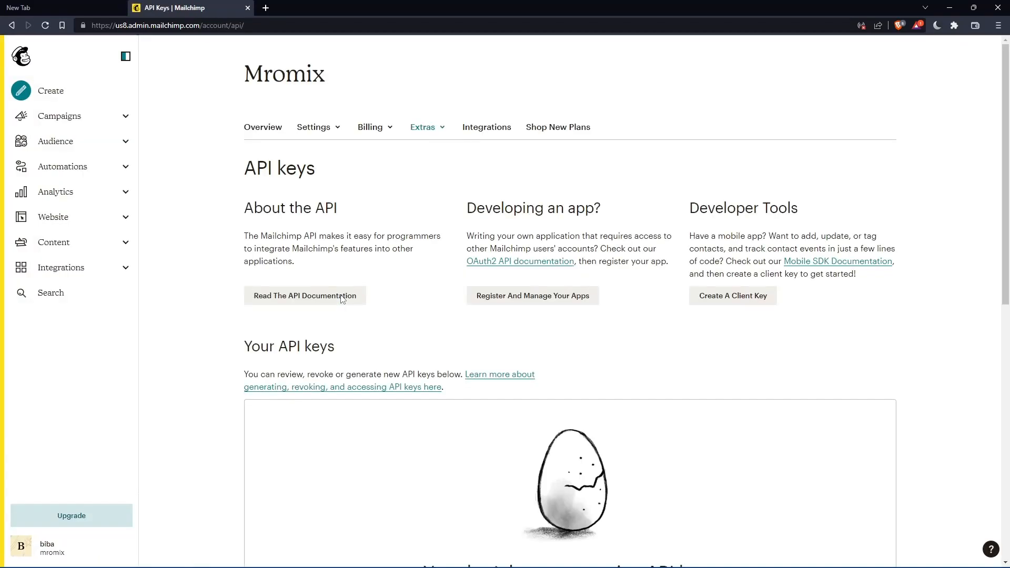
{"action": "mouse_move", "coordinate": [385, 309]}
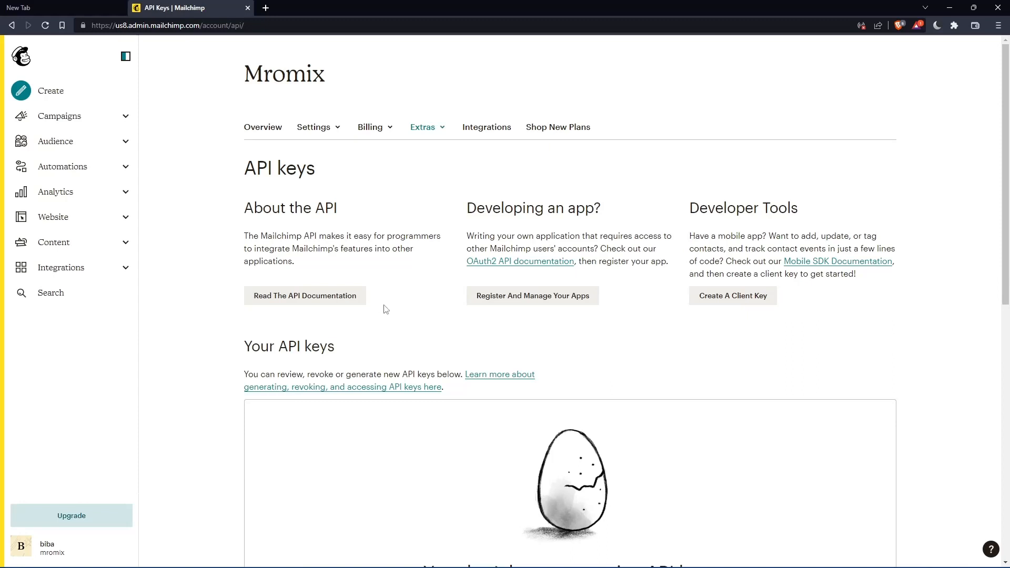
{"action": "scroll", "scroll_direction": "down", "scroll_amount": 3}
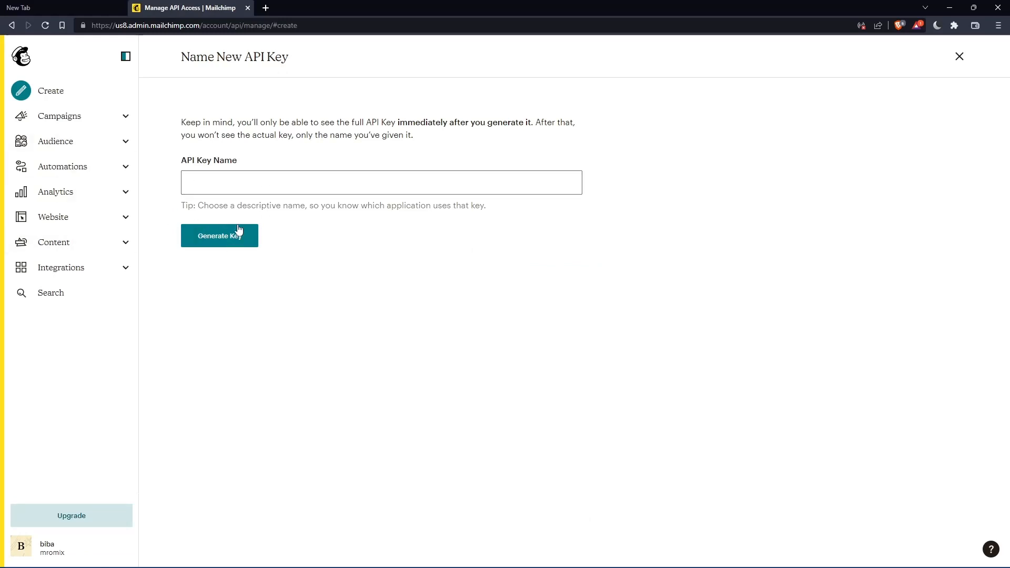
{"action": "left_click", "coordinate": [959, 55]}
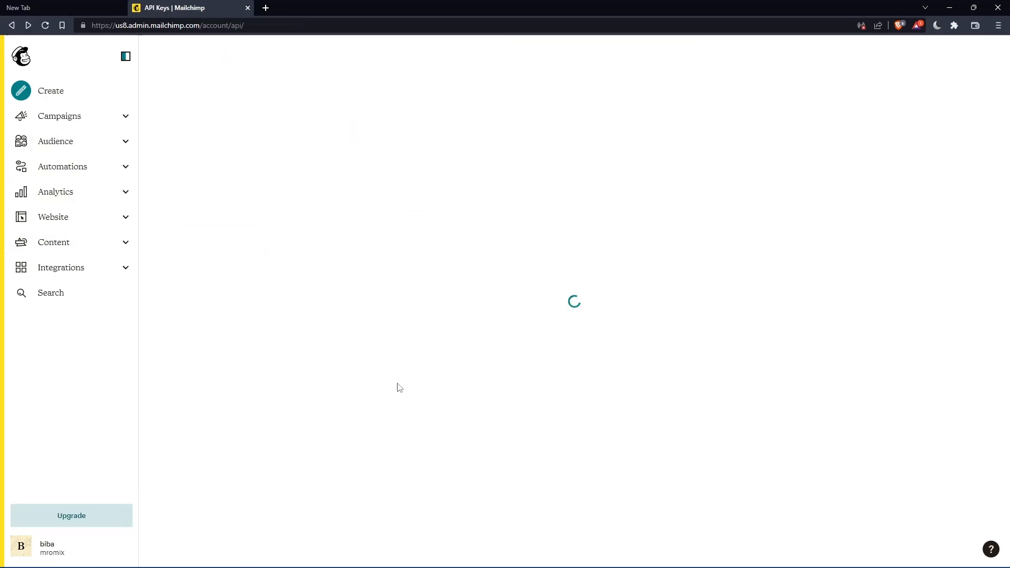